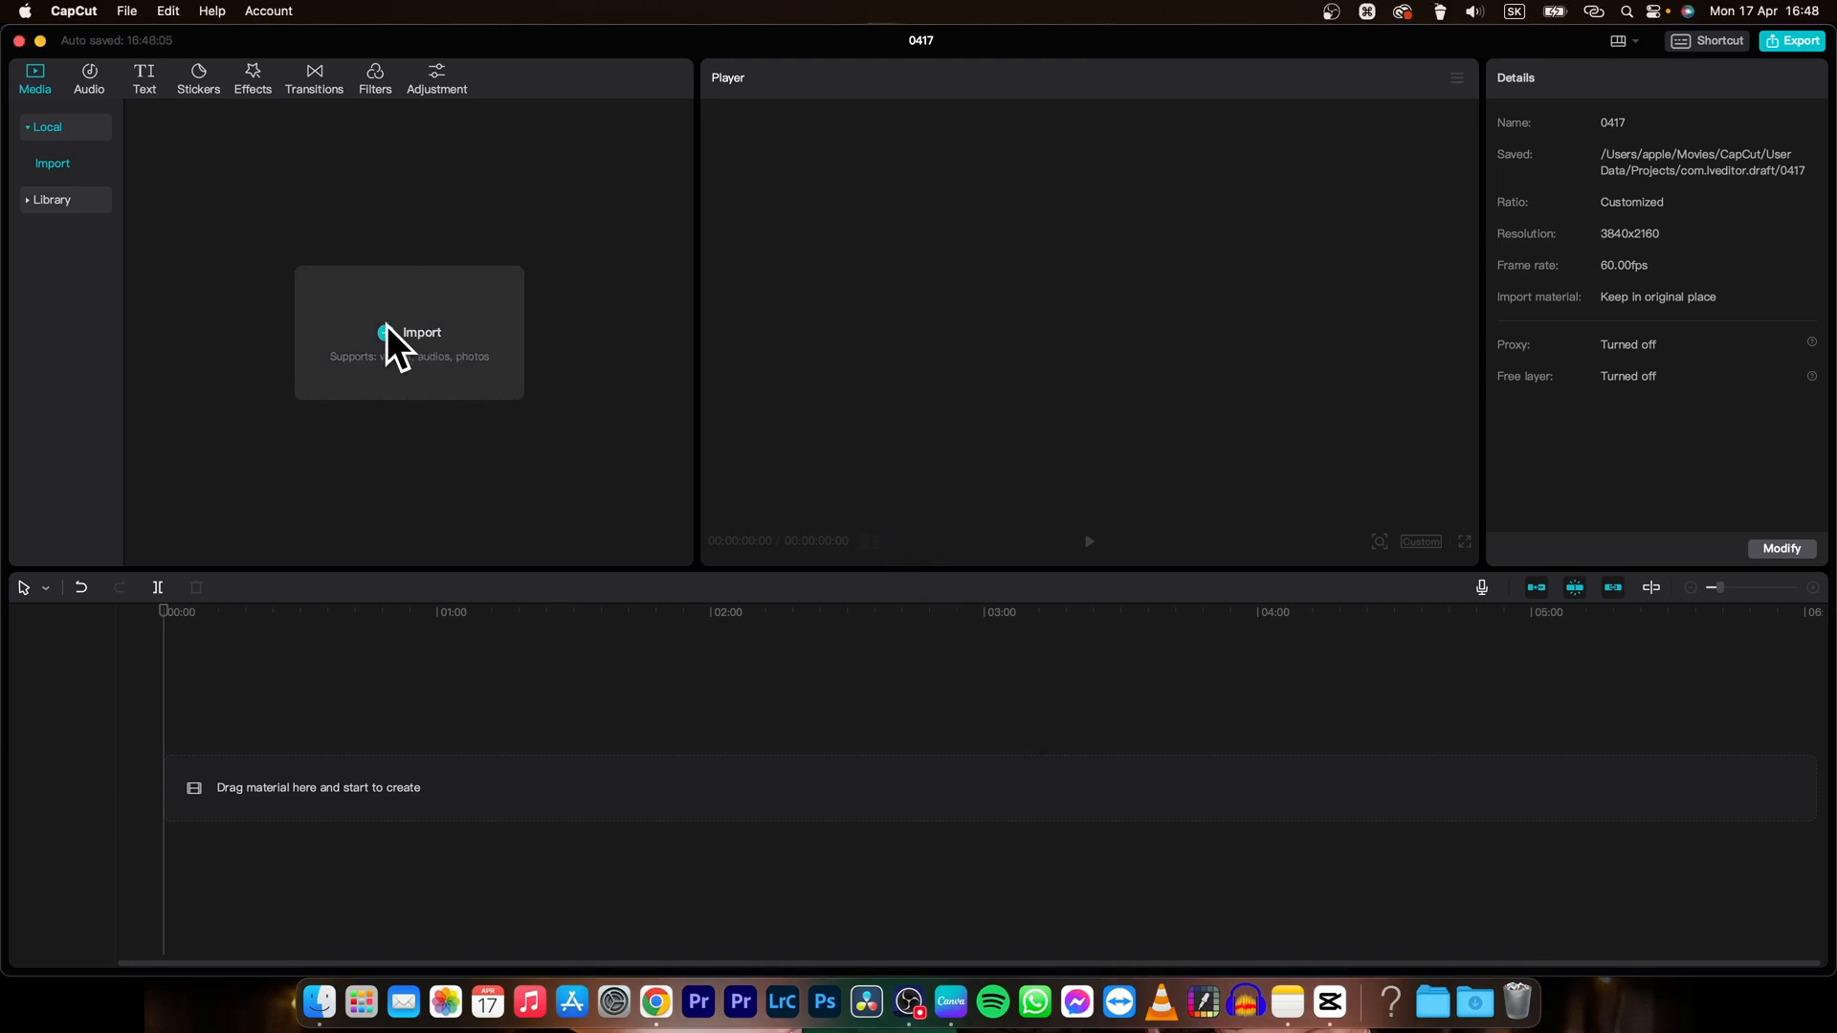
Step: Import Red Fashion Autumn Sale Video.mp4 and add it to the timeline
left_click(419, 332)
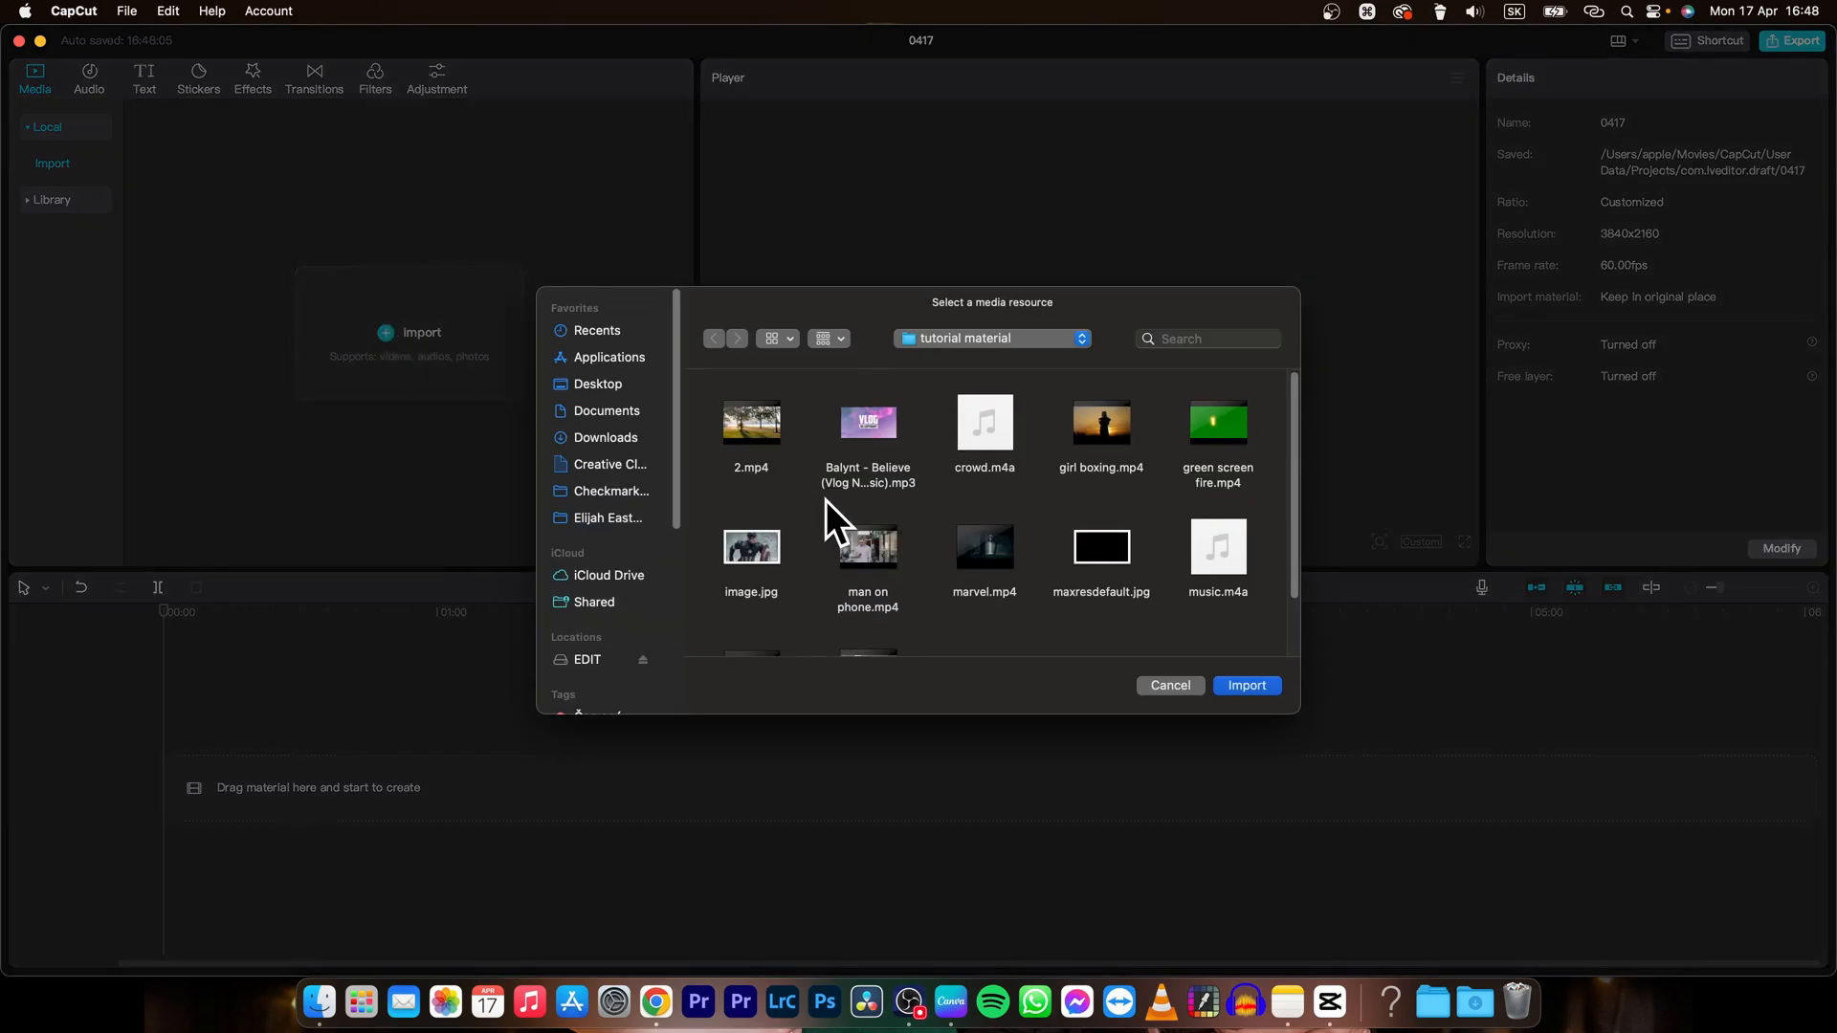
left_click(1246, 685)
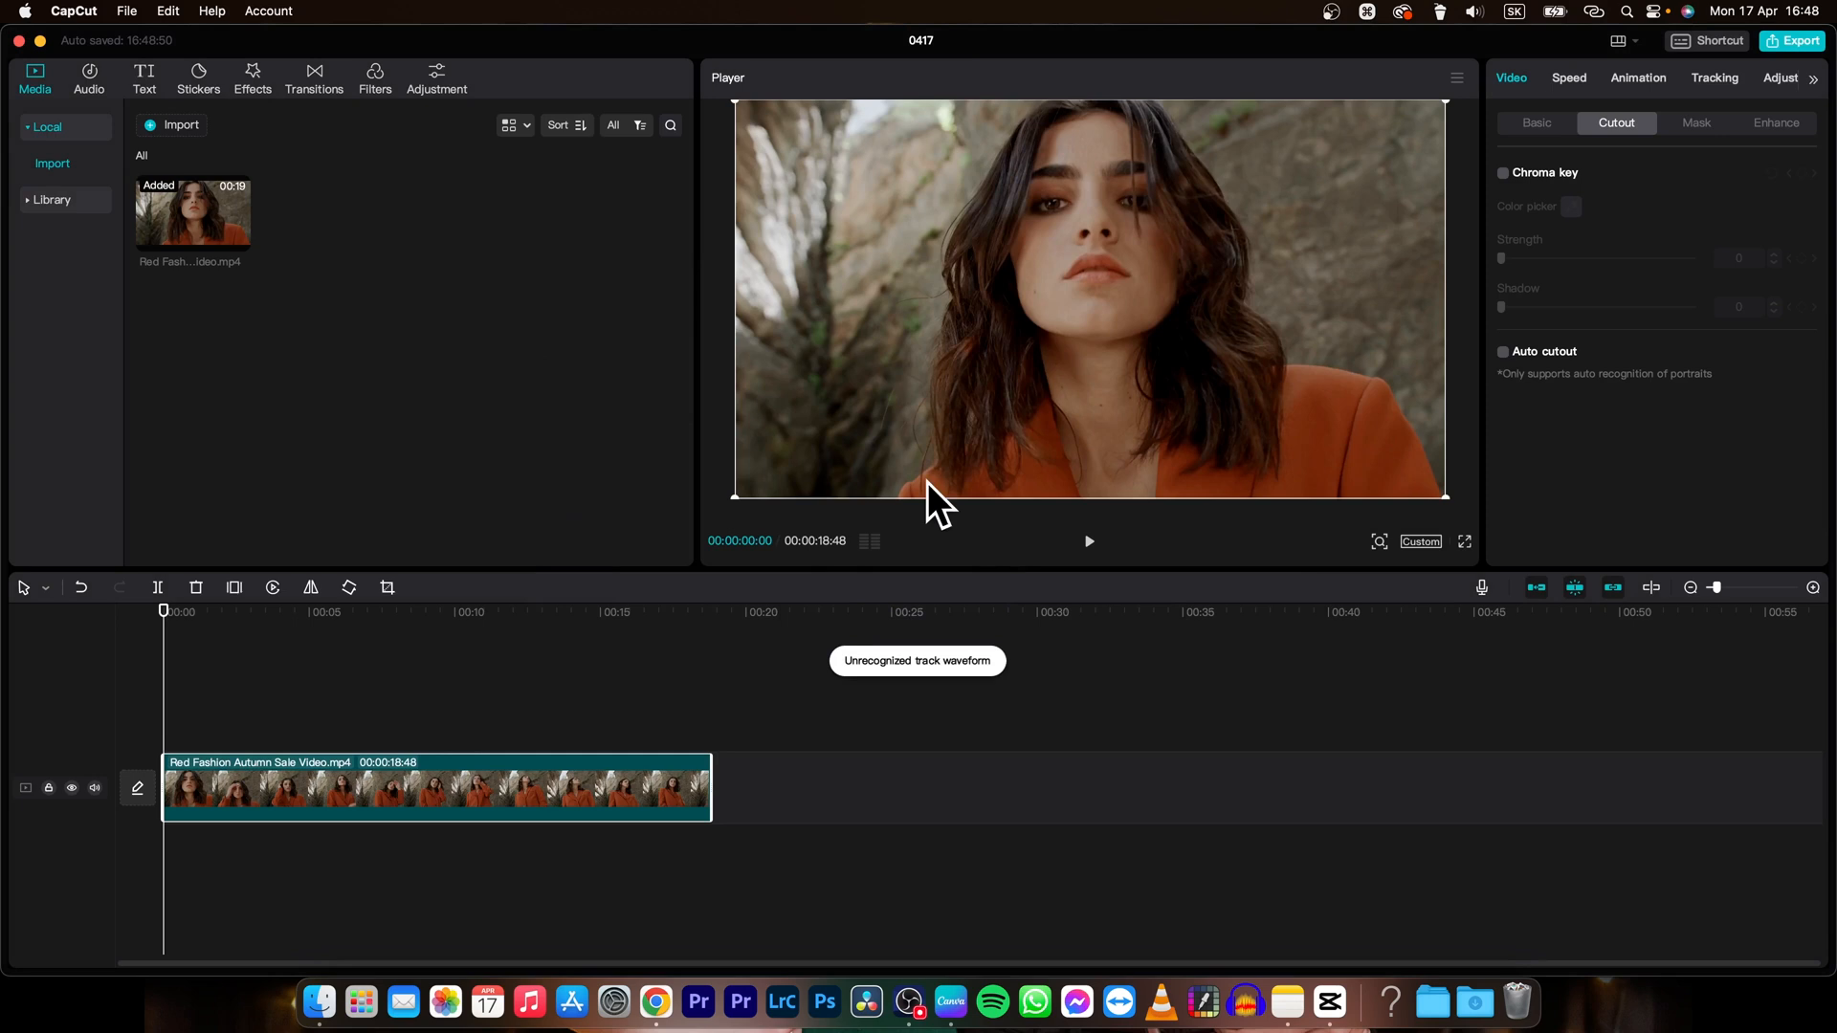
mouse_move(1570, 132)
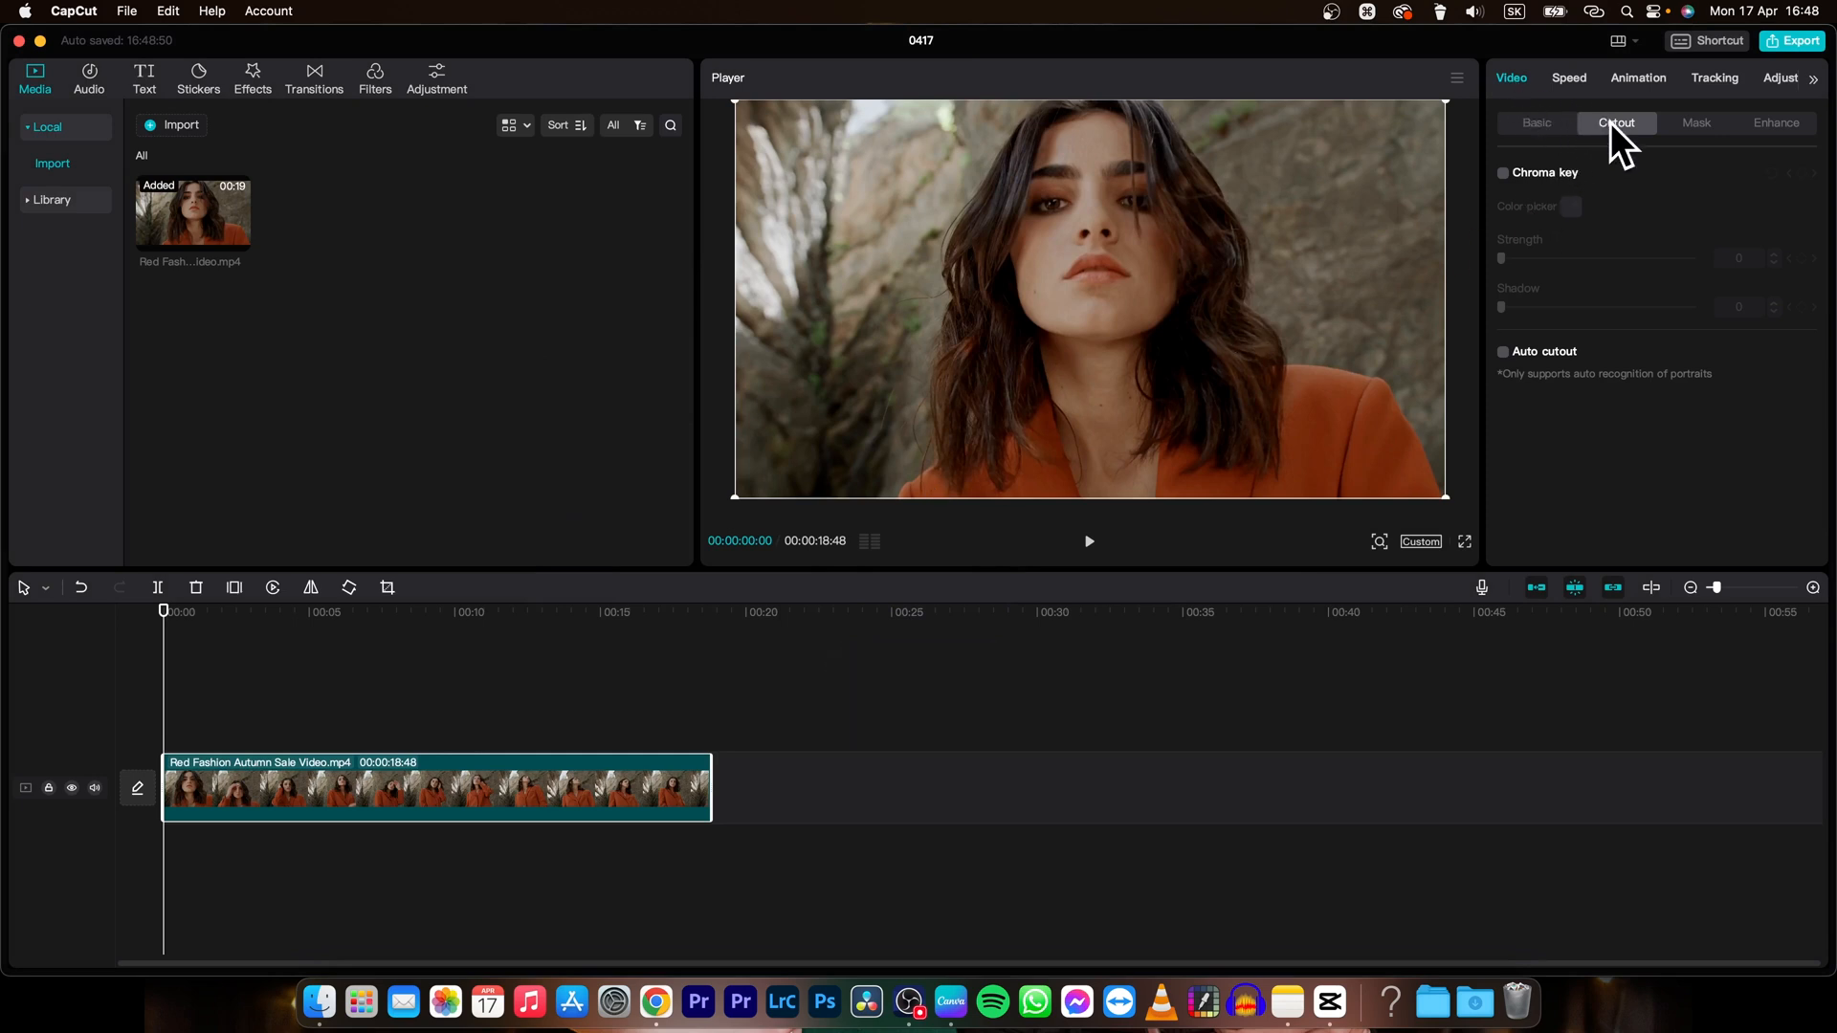
Step: Enable Auto cutout on the fashion clip so only the woman remains
left_click(1503, 351)
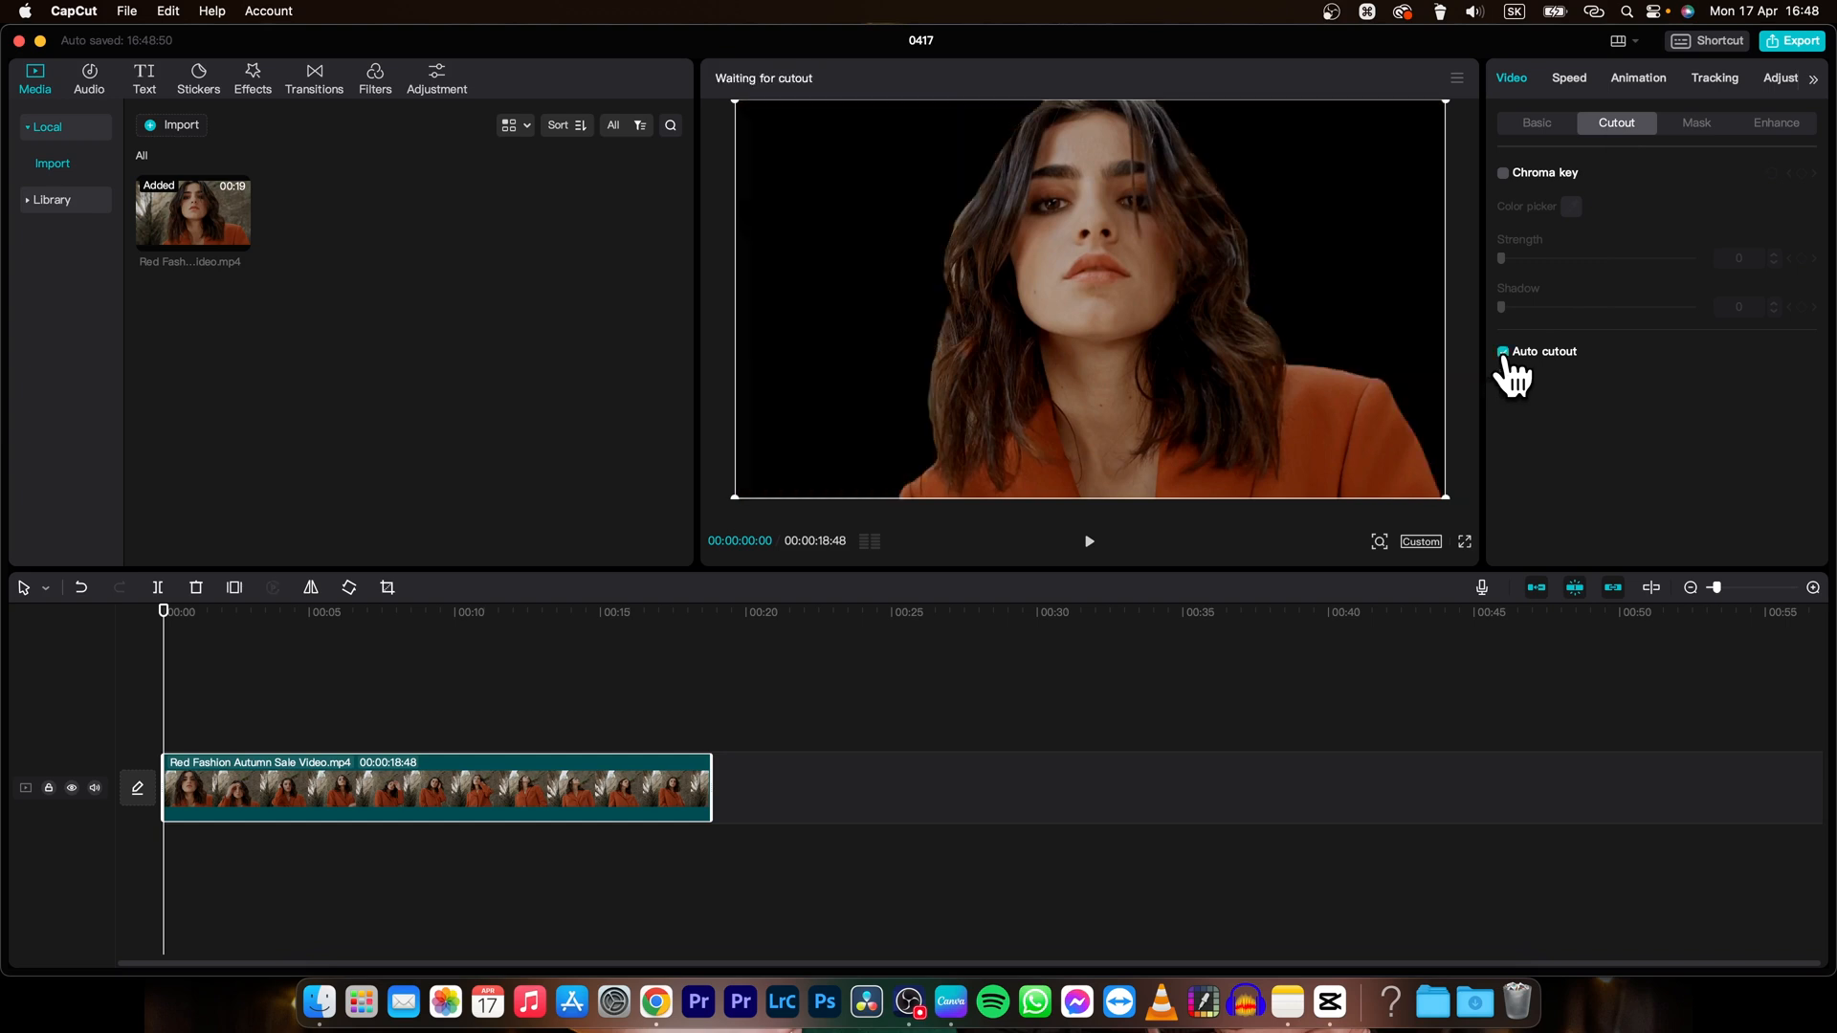
left_click(1503, 352)
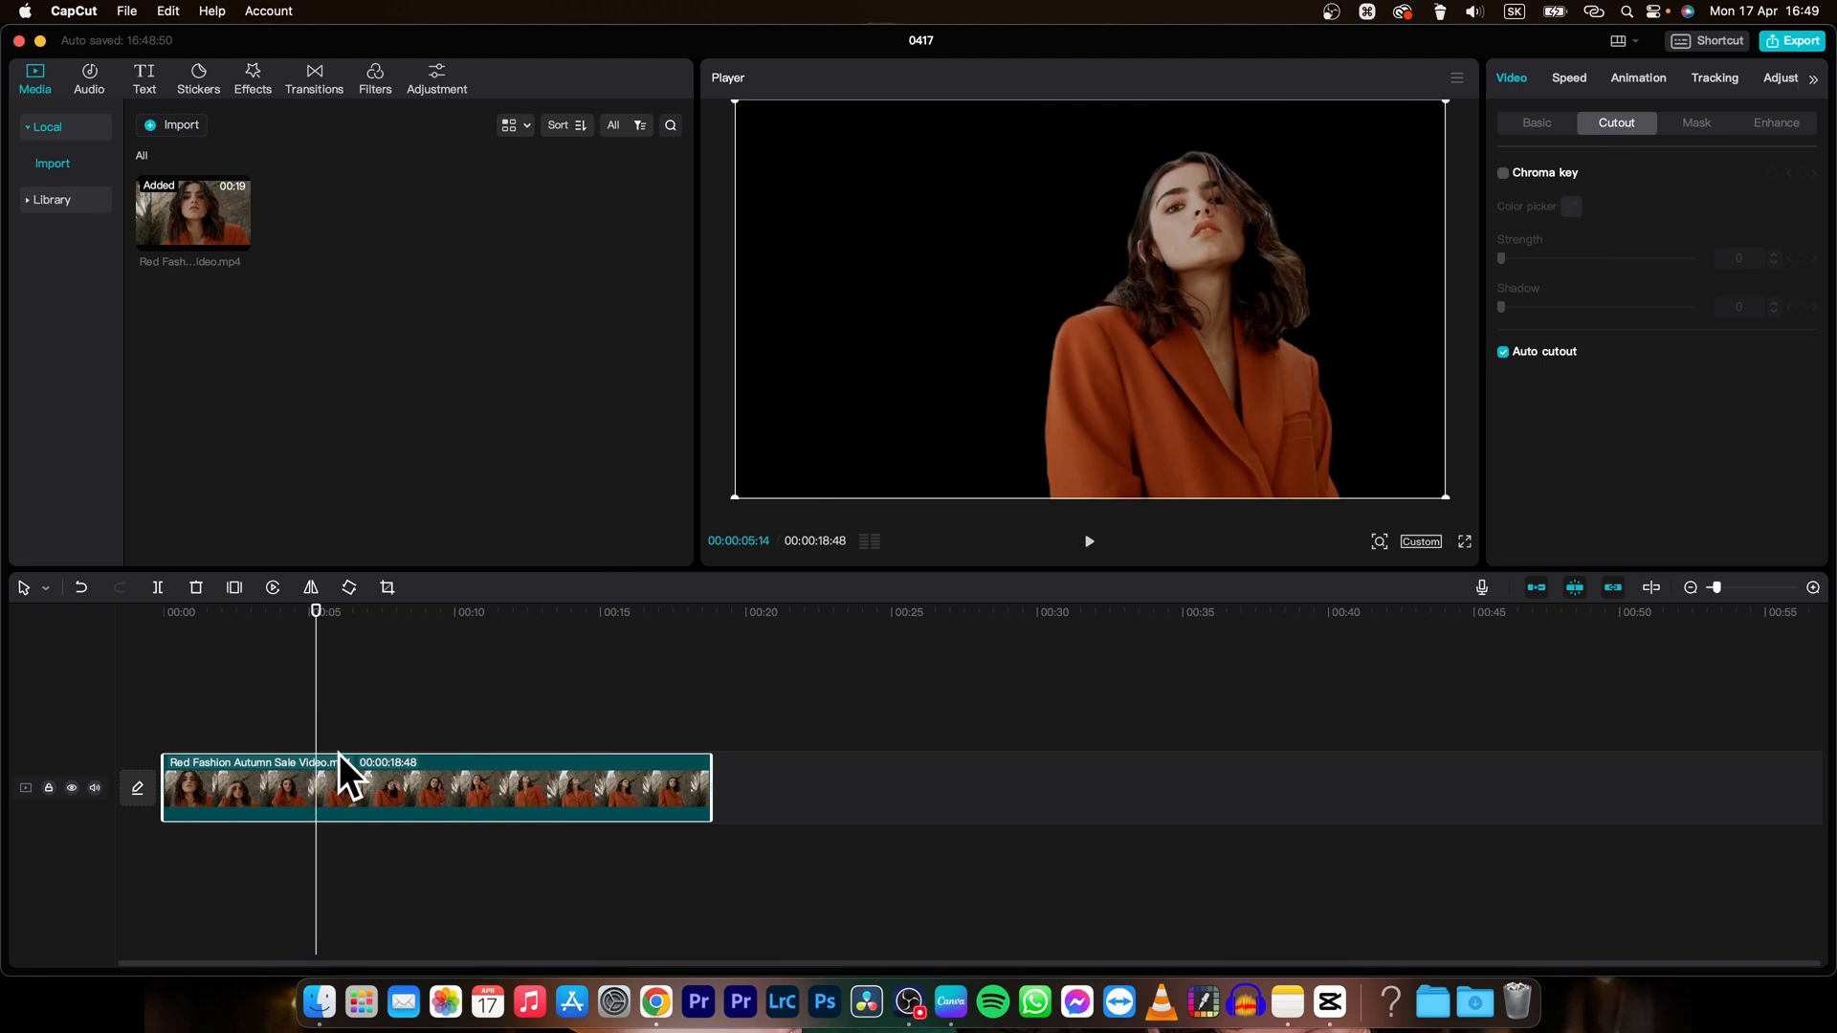
mouse_move(654, 1002)
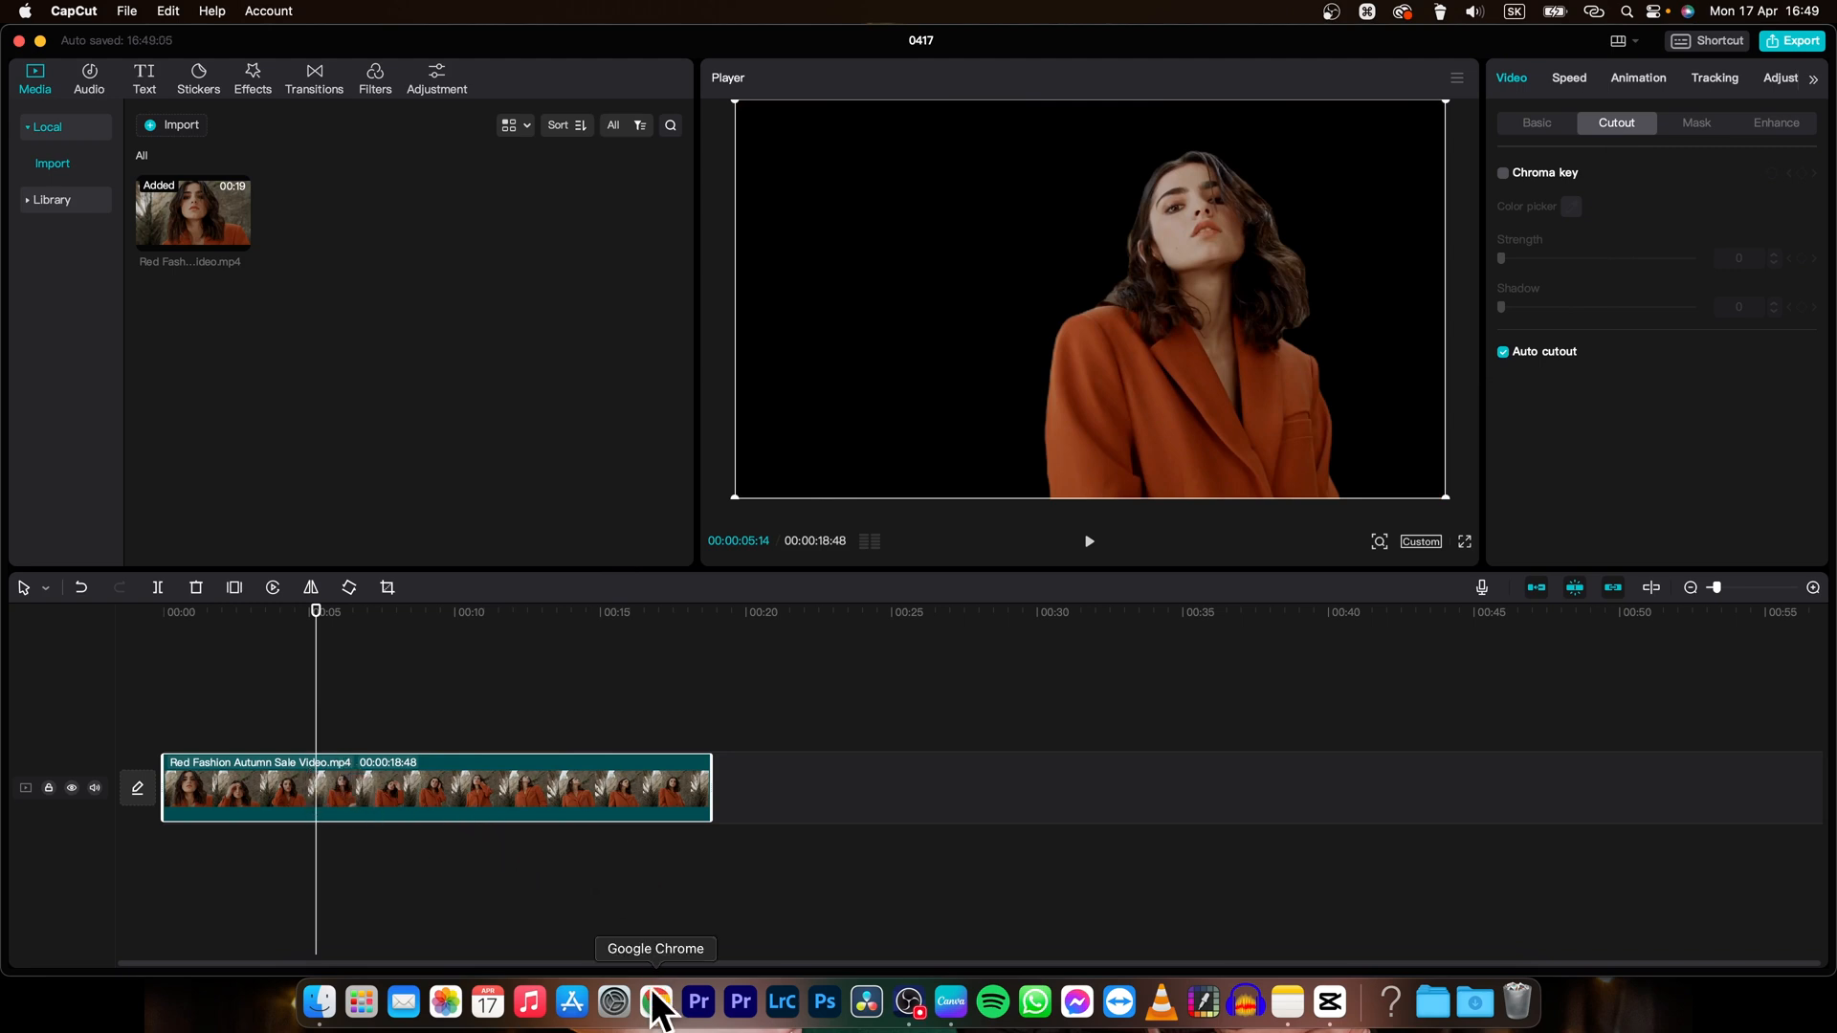
Step: Search Google in Chrome for 'green background'
left_click(655, 1002)
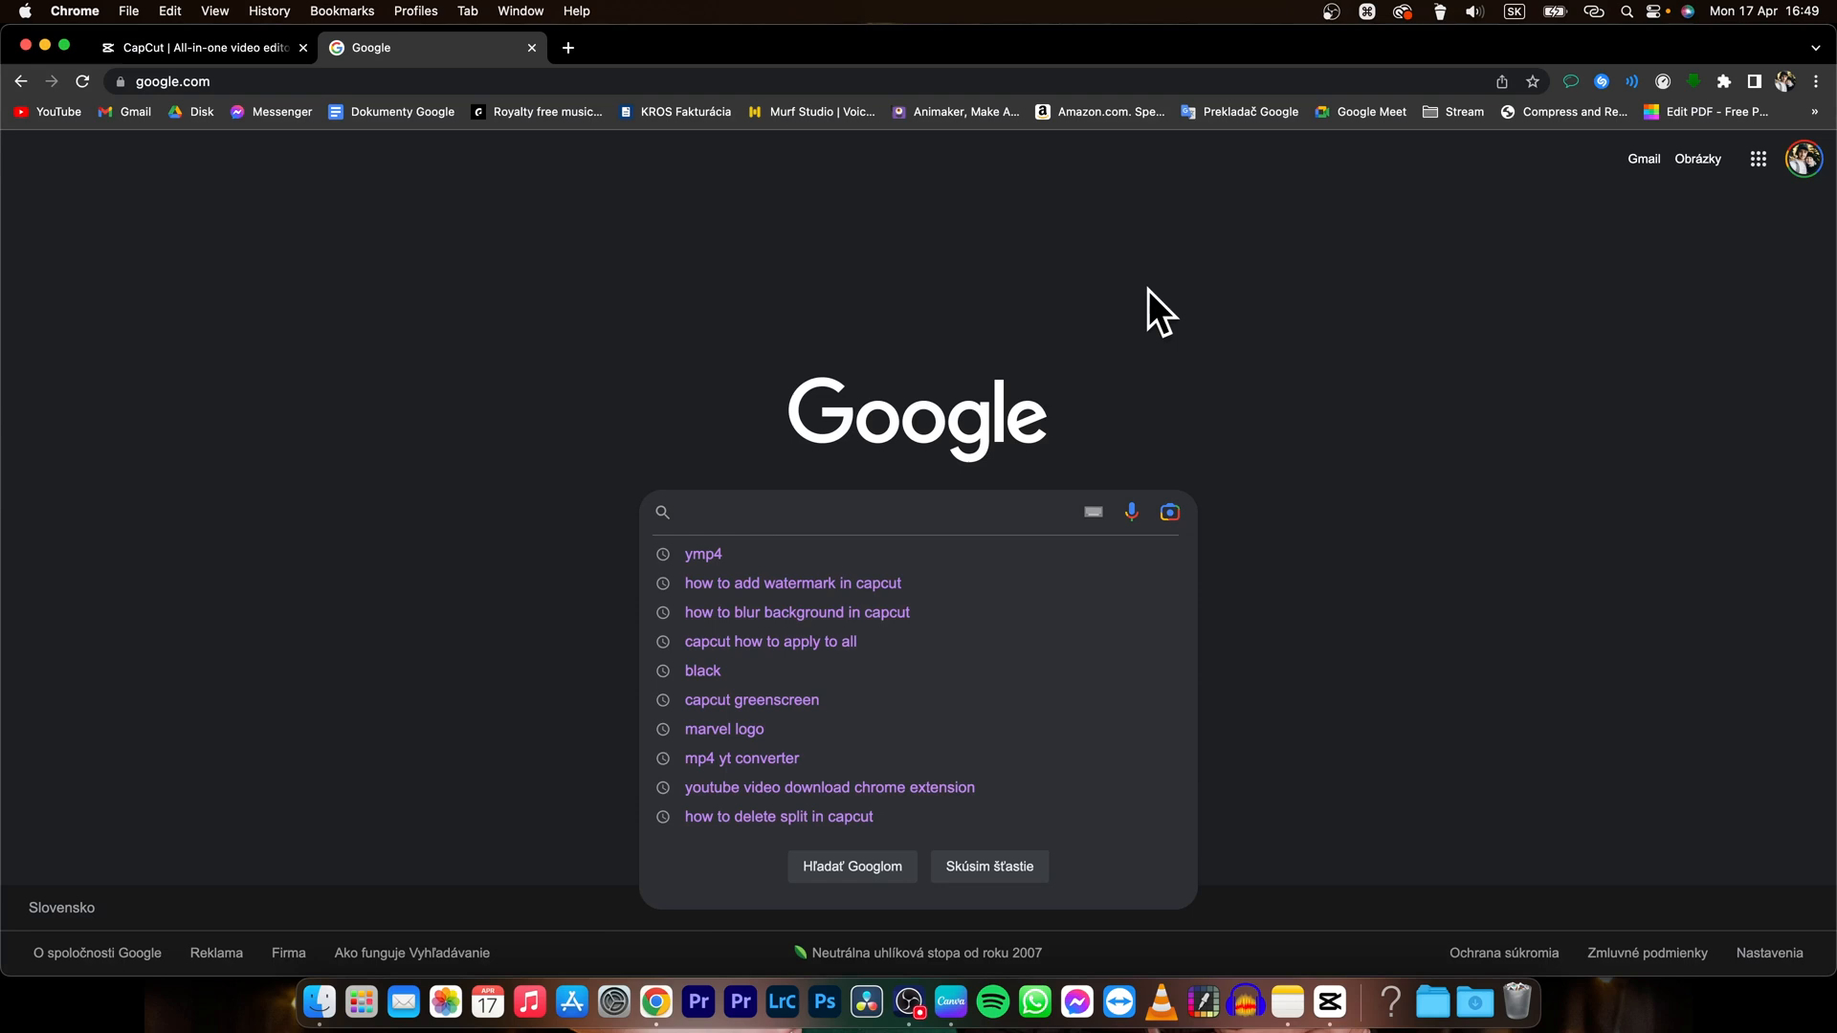
type("green")
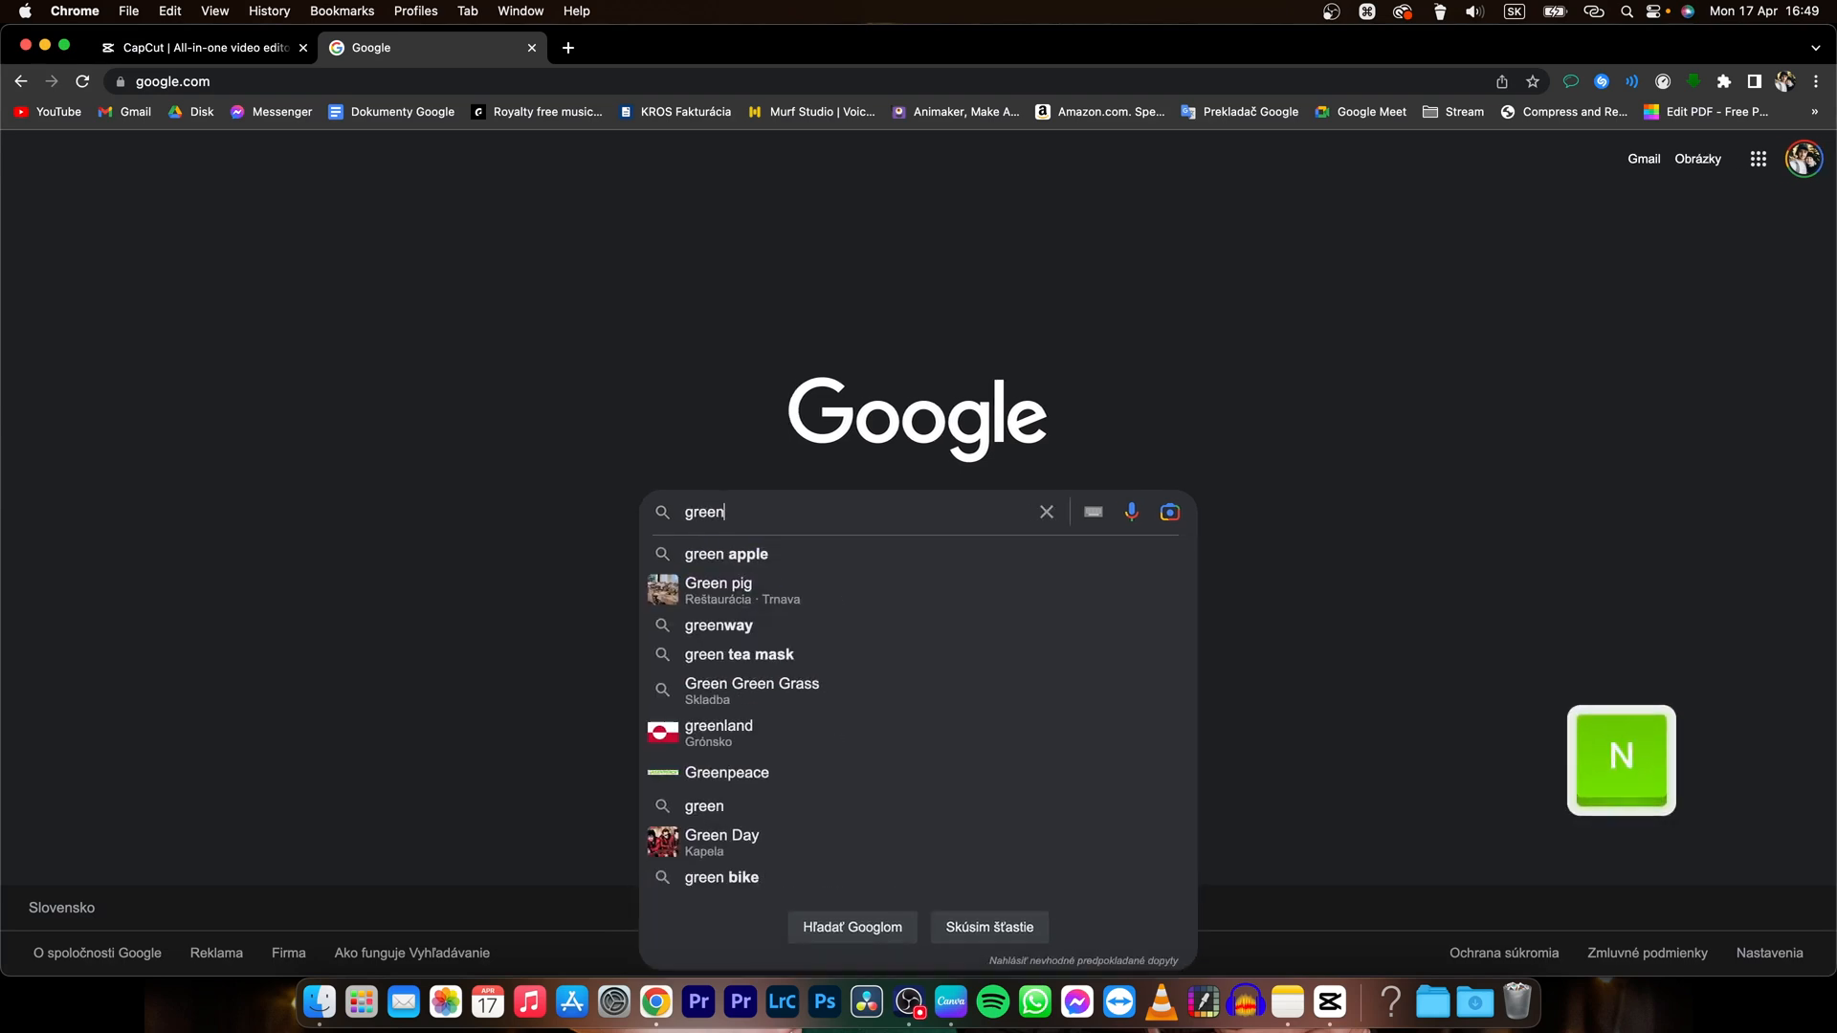
type("backg")
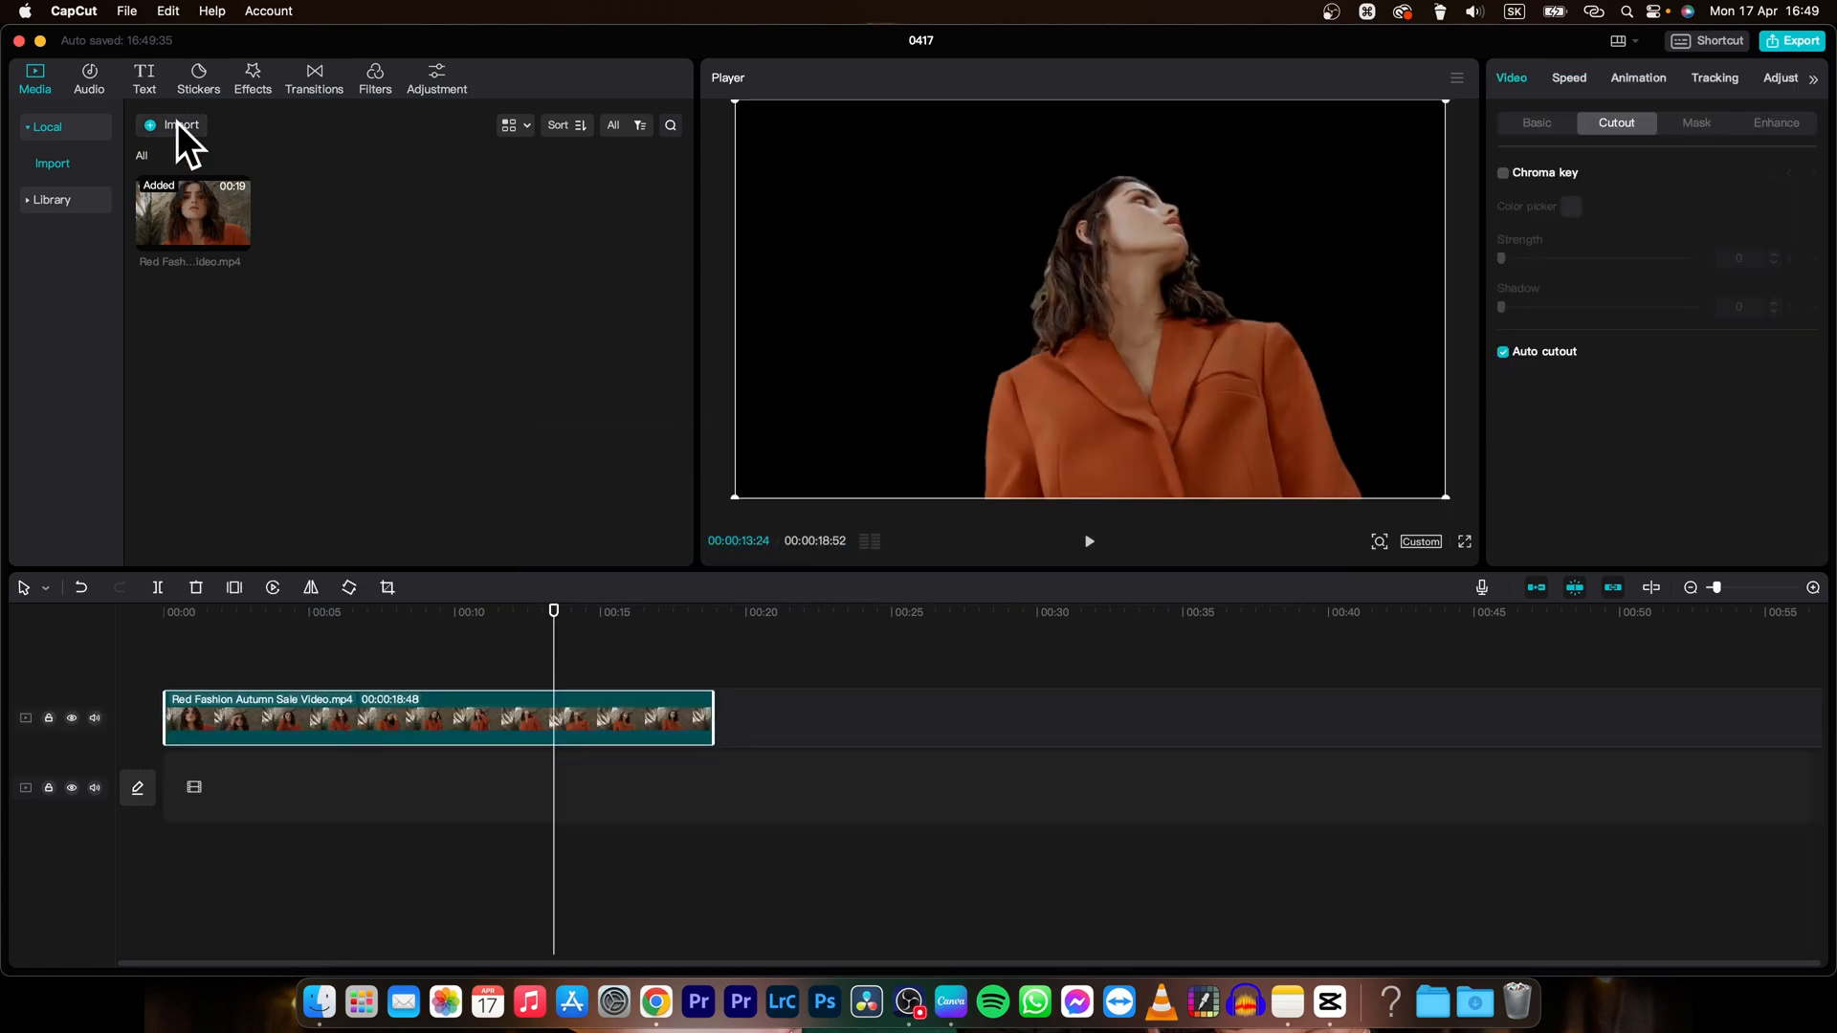
Step: Import s-l500.jpg and place it on the main track beneath the cutout clip
left_click(181, 125)
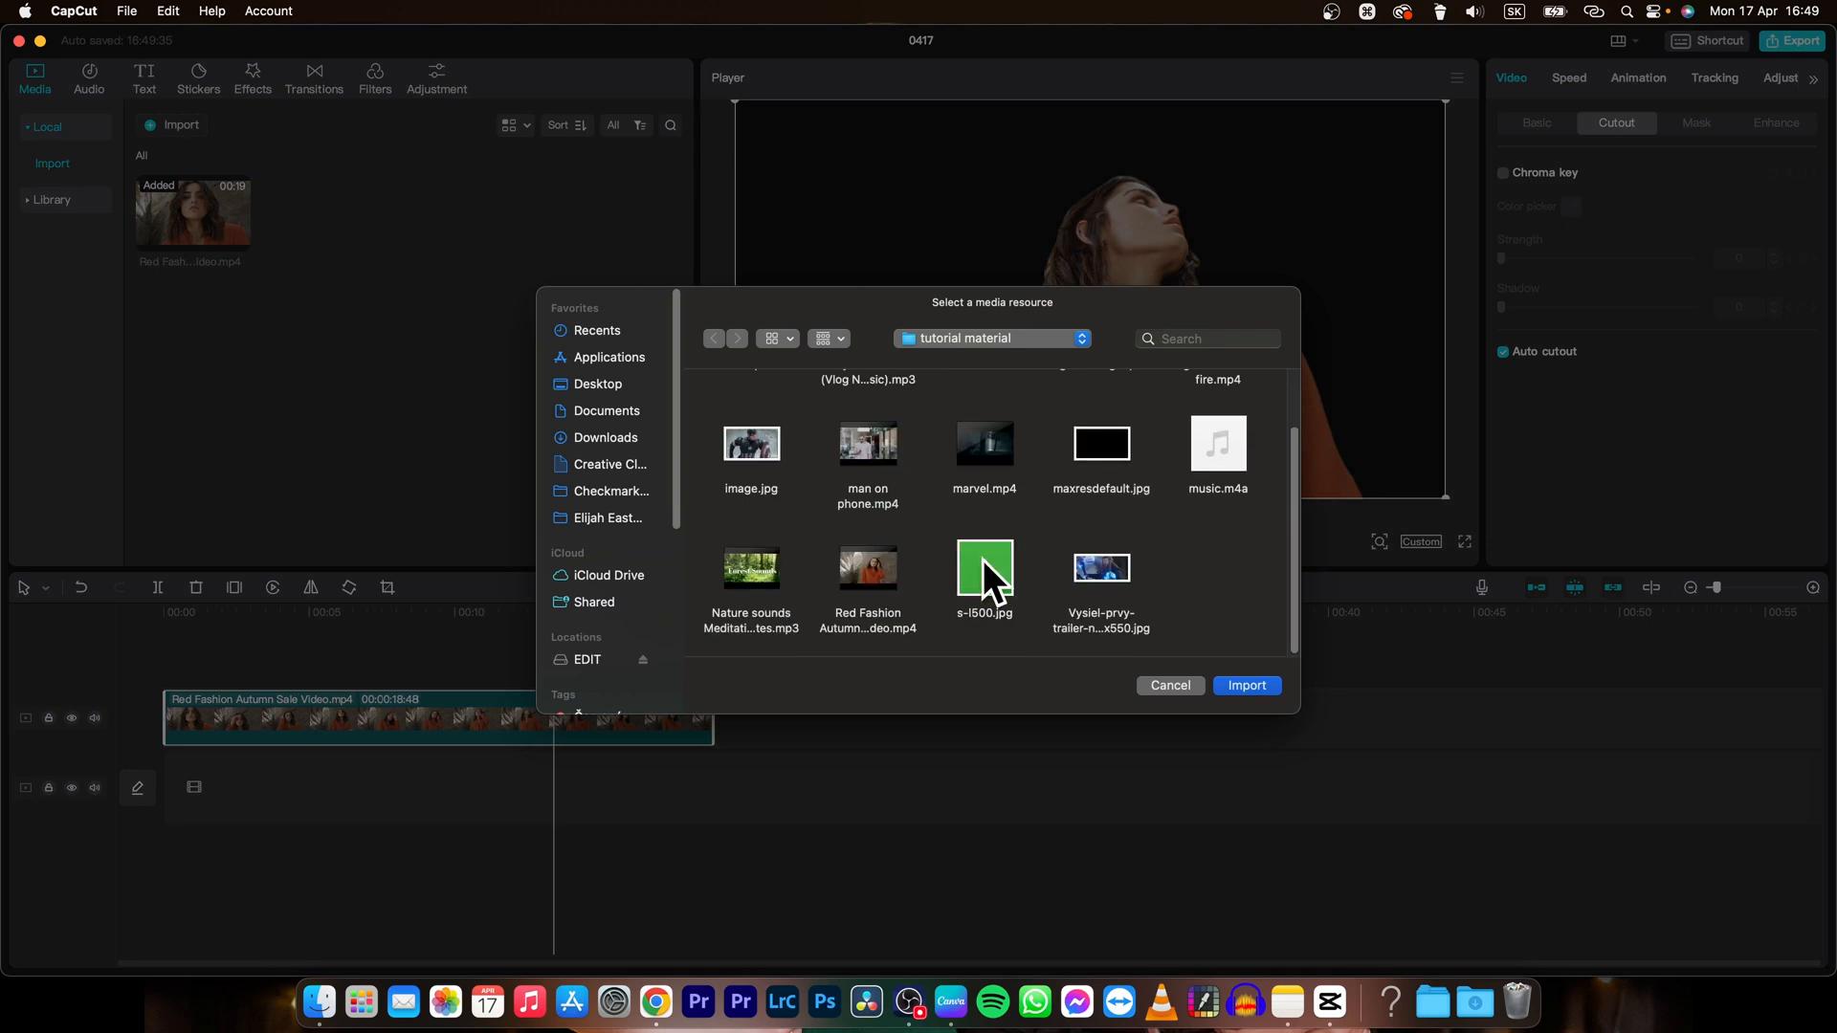
left_click(1246, 685)
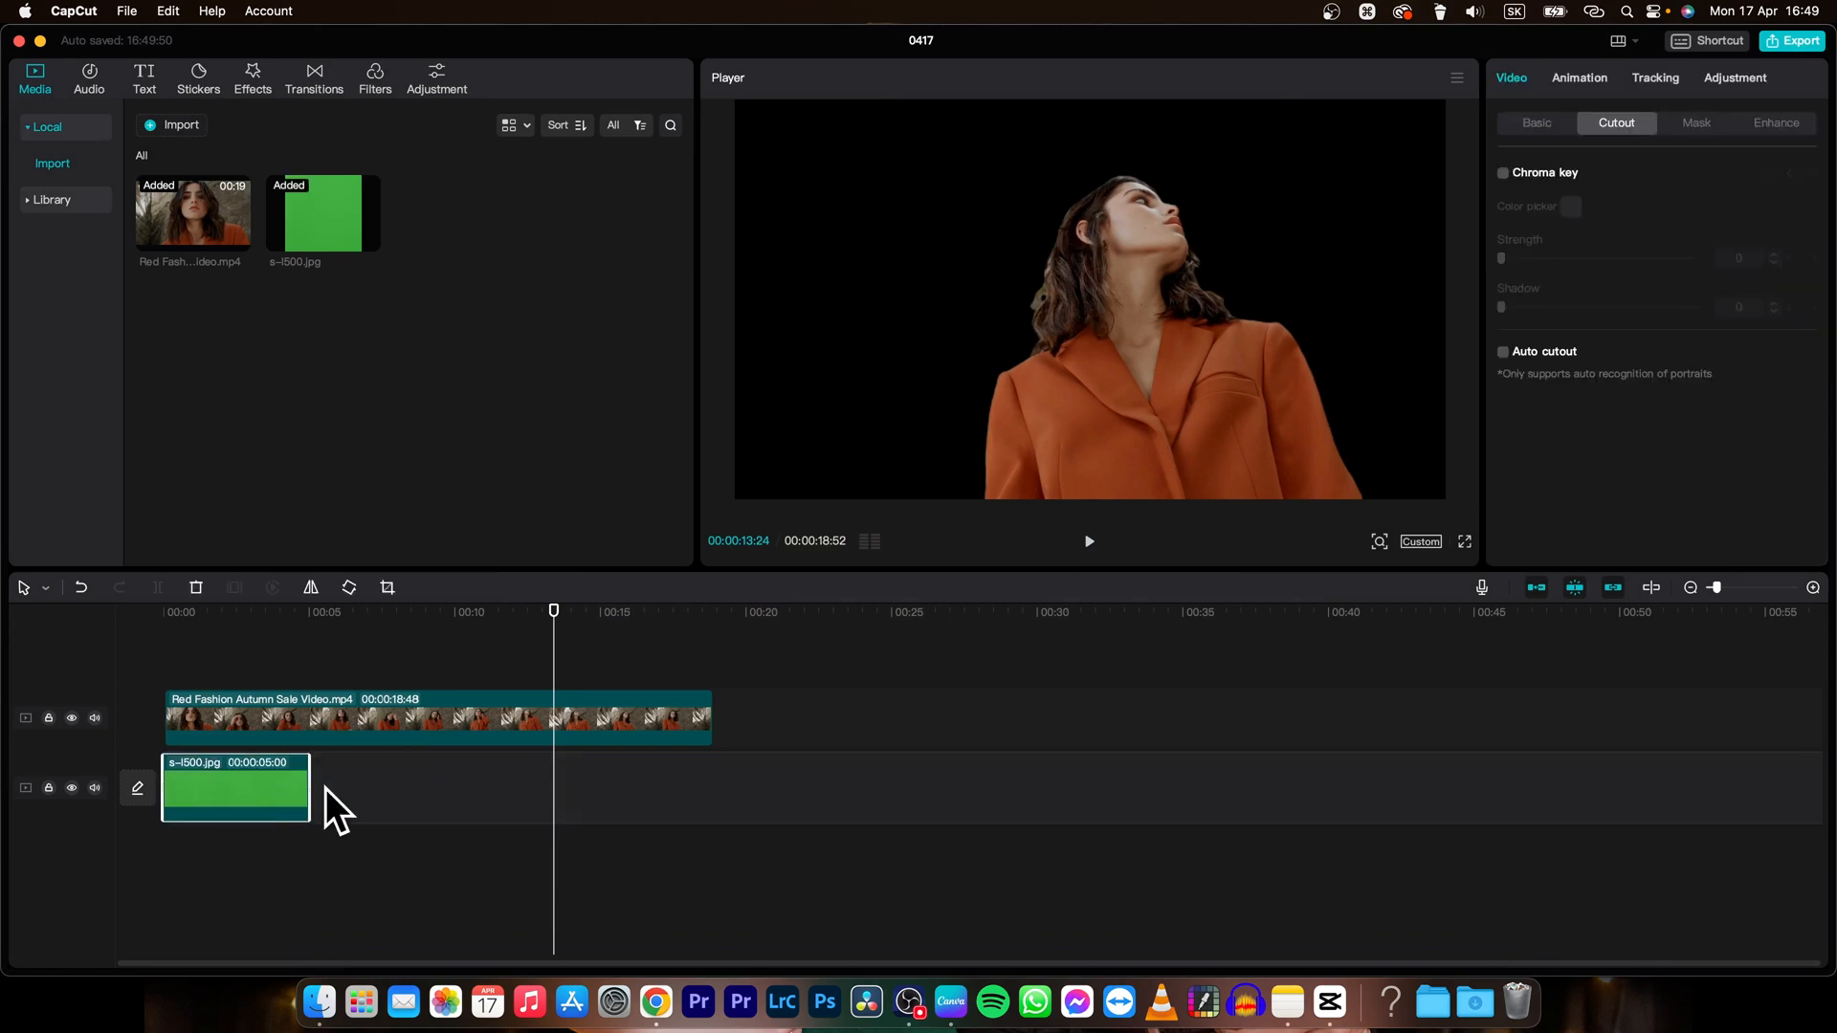
Step: Stretch the green image to the clip's full length and scale it to fill the frame
left_click_drag(310, 787, 627, 787)
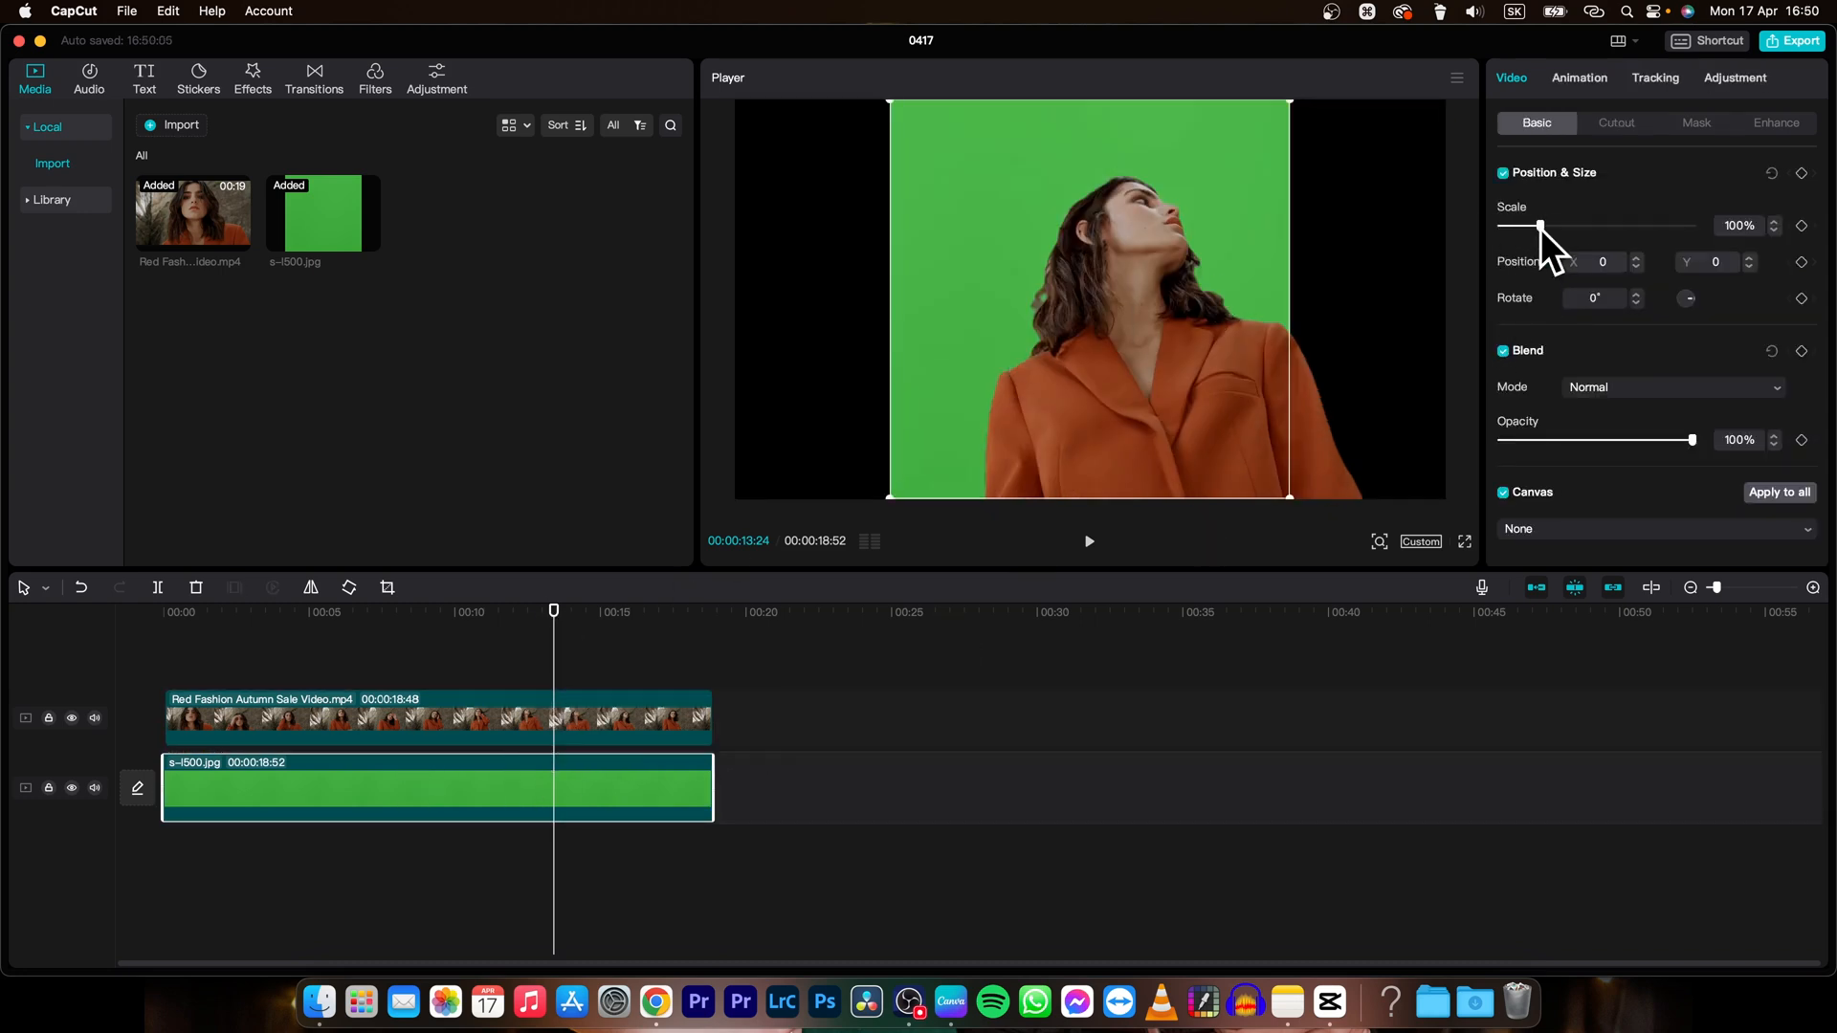
left_click(875, 804)
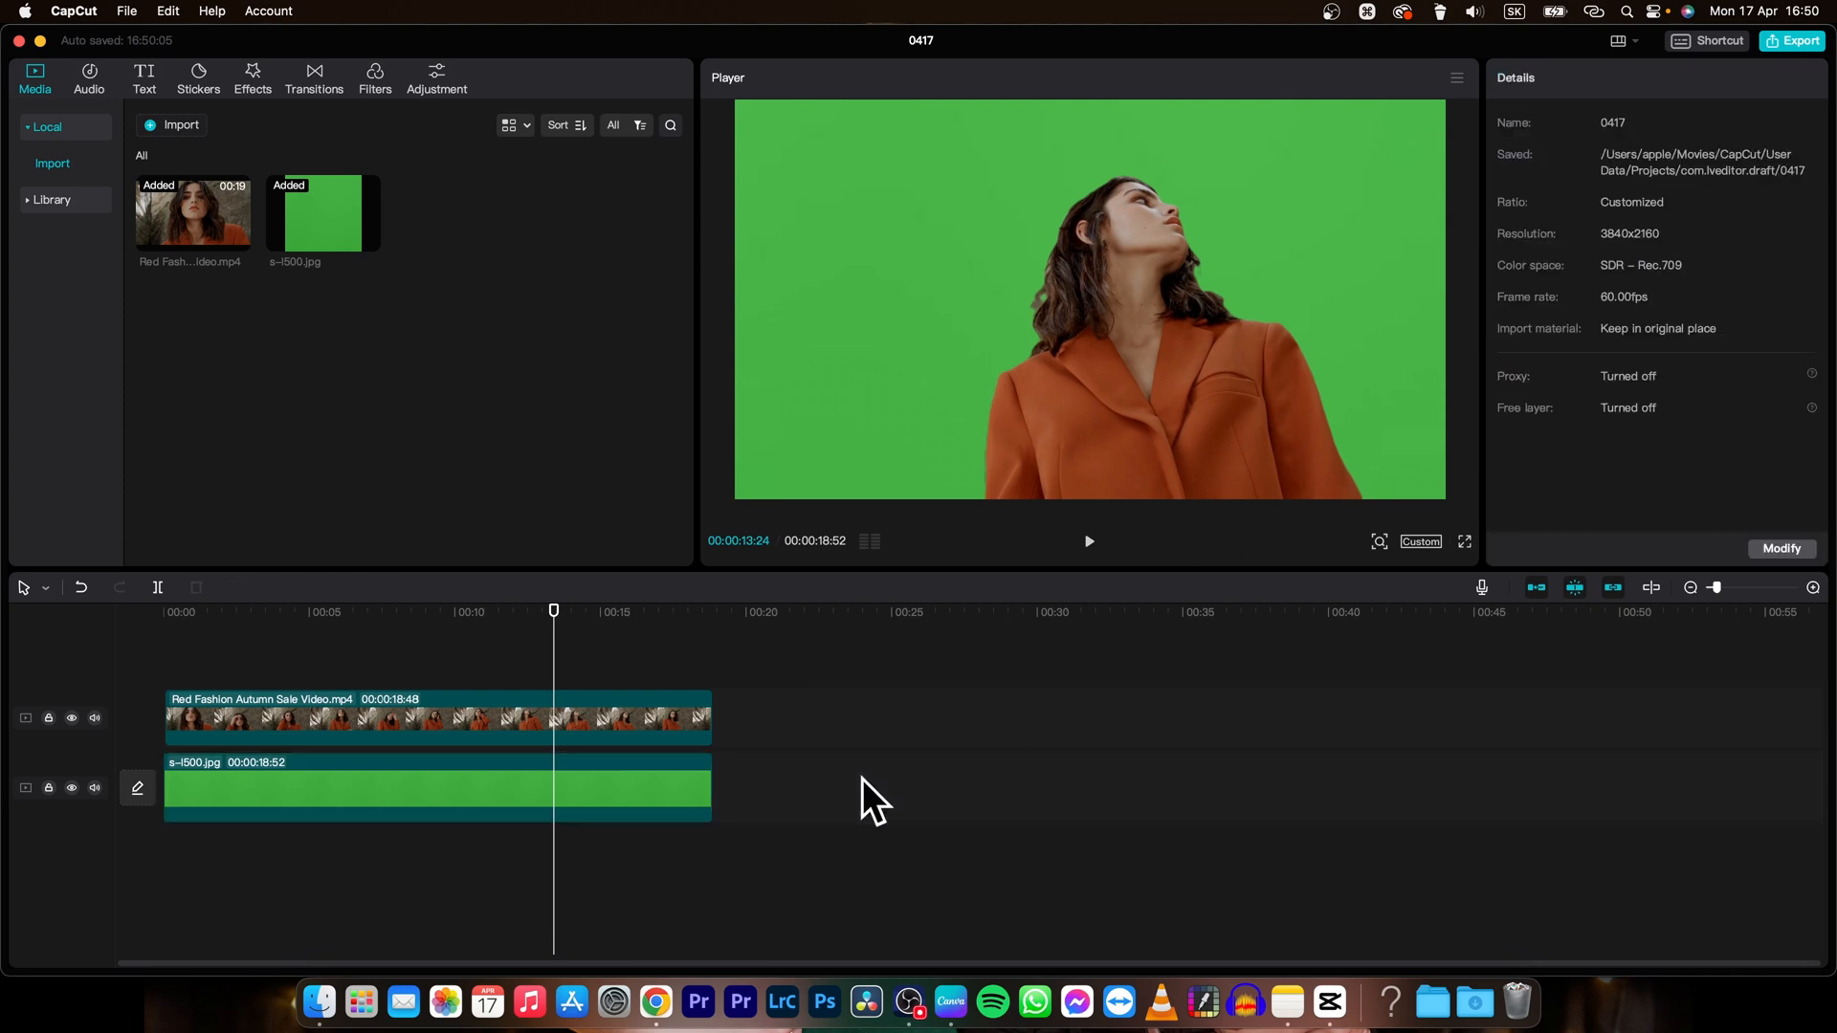
key("space")
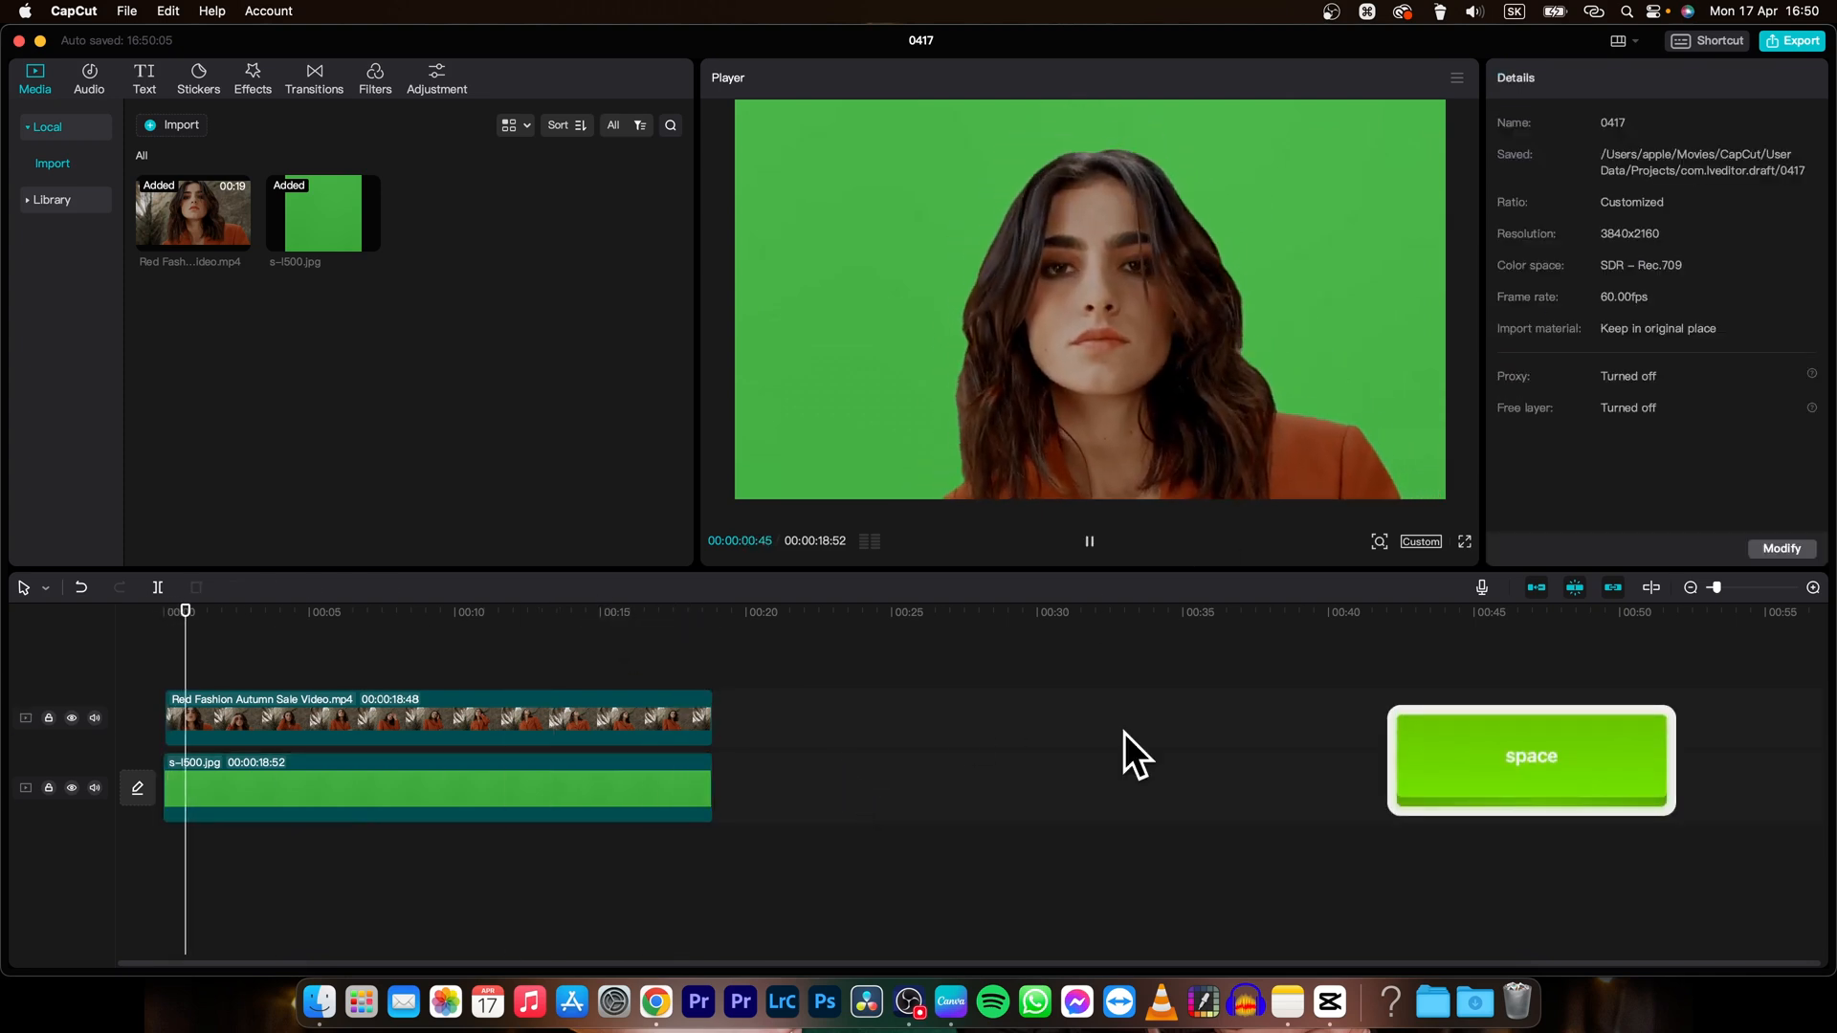
key("space")
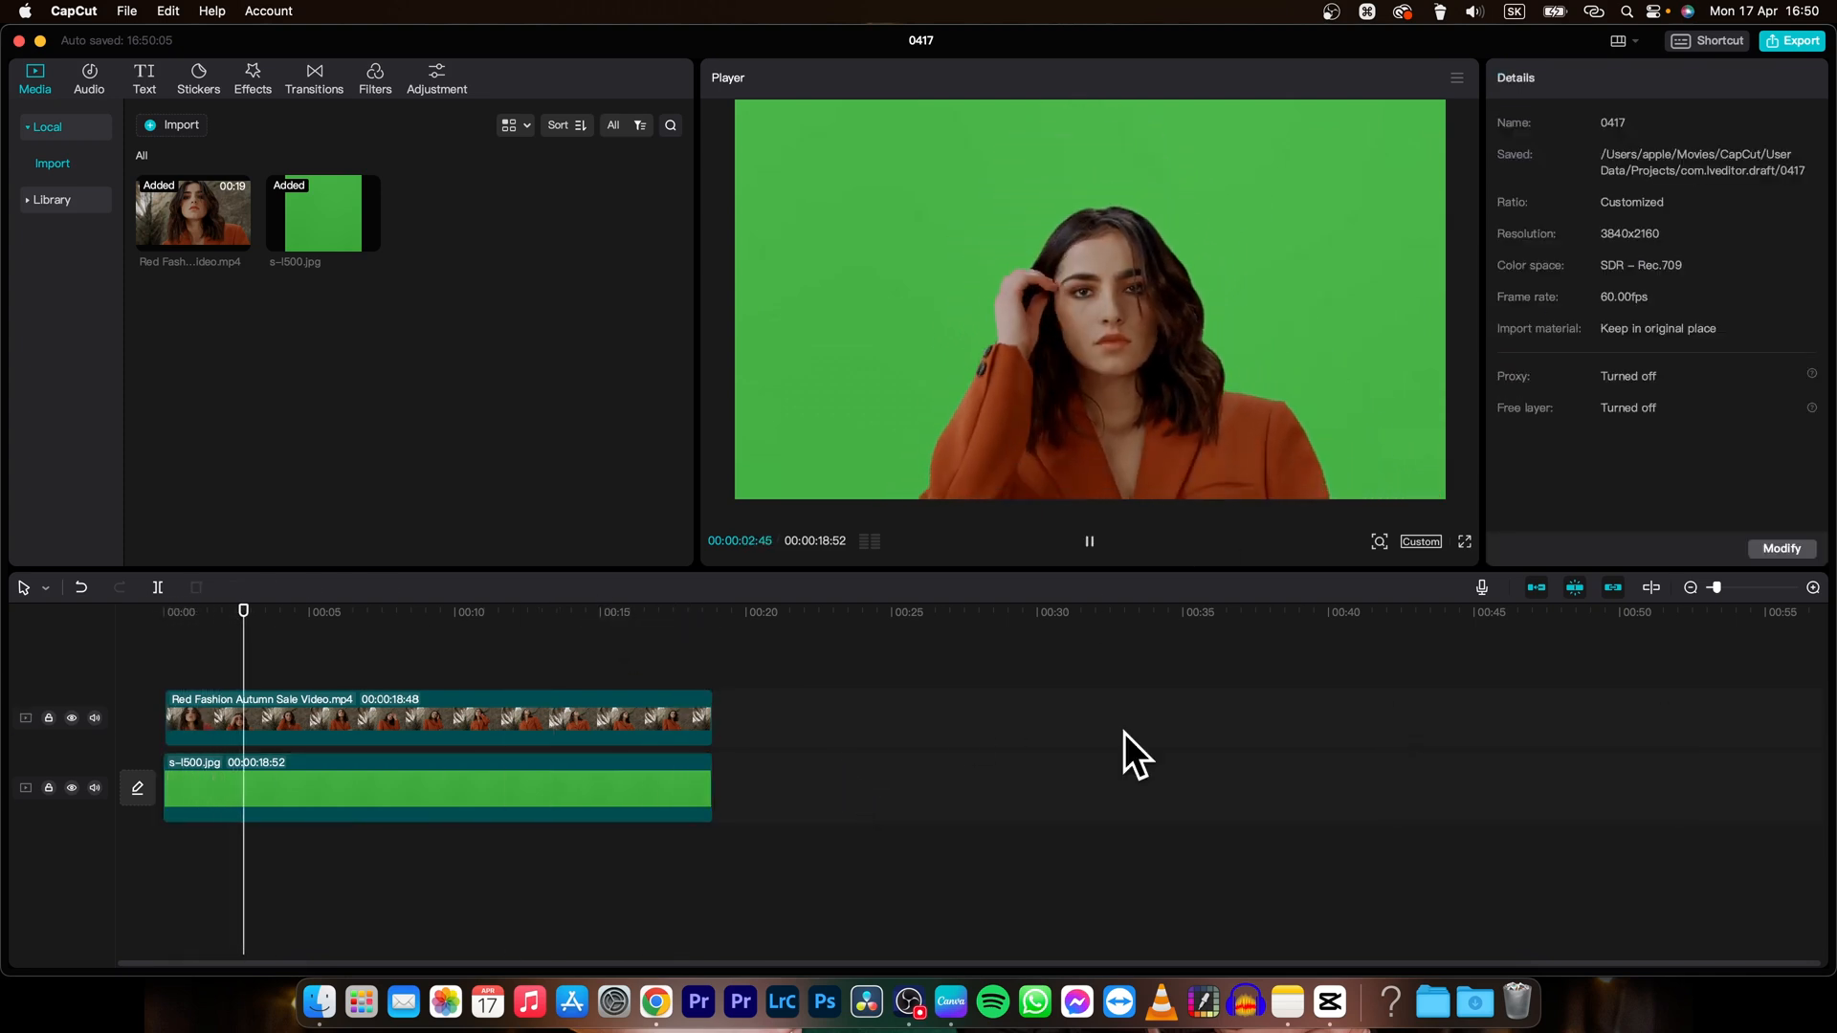